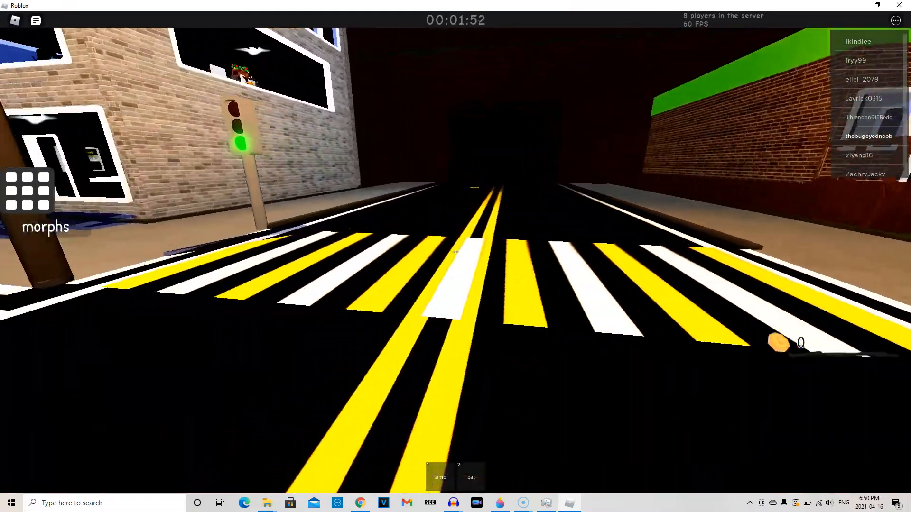
Step: After the map switches to the train level, write 'yay' in the chat bar
click(28, 196)
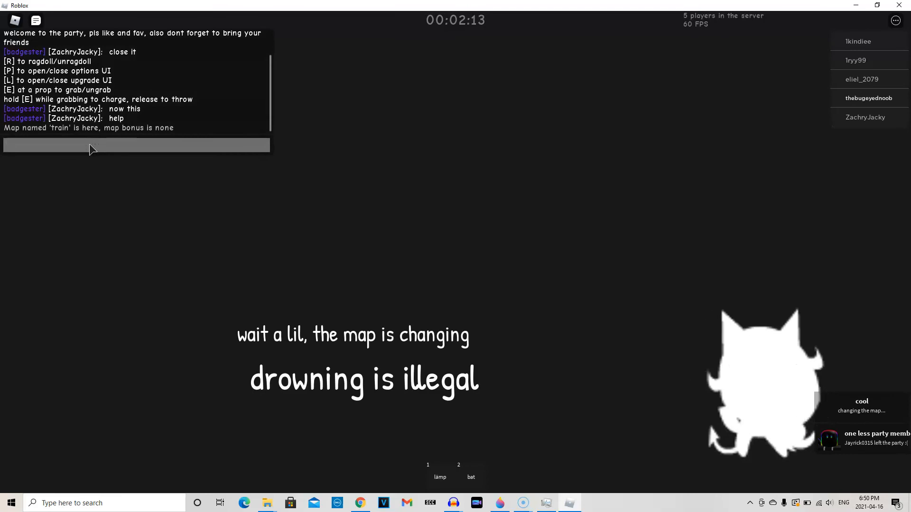
text(yay)
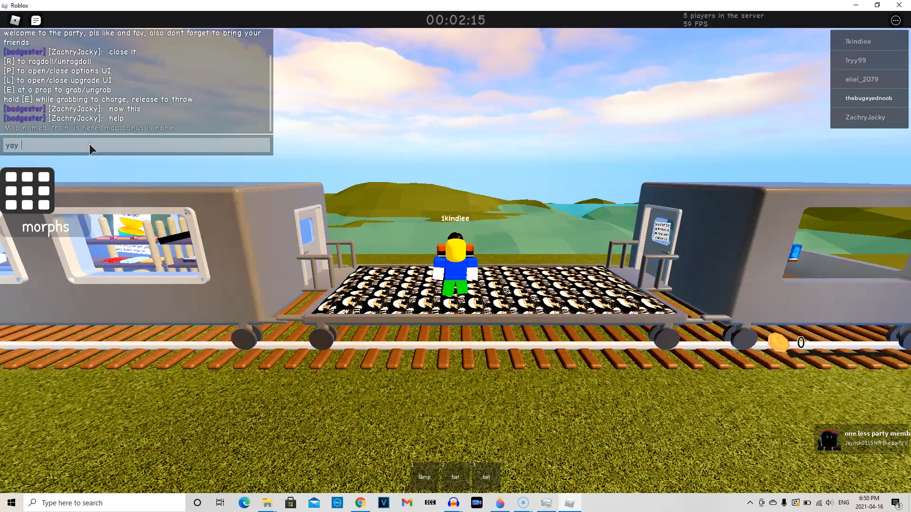